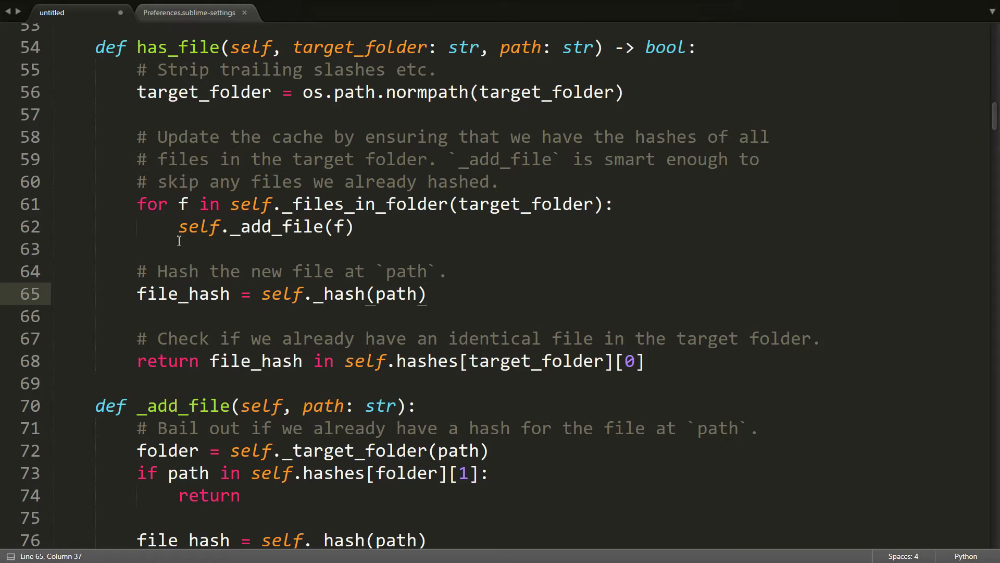
mouse_move(143, 233)
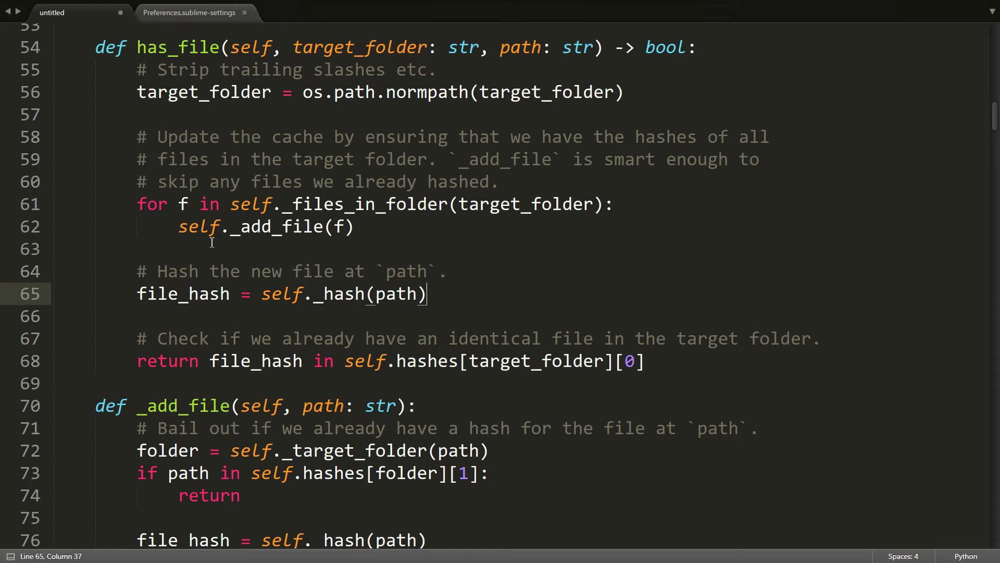
- Change indent_guide_options from draw_normal to draw_active in the user settings
scroll("up", 3)
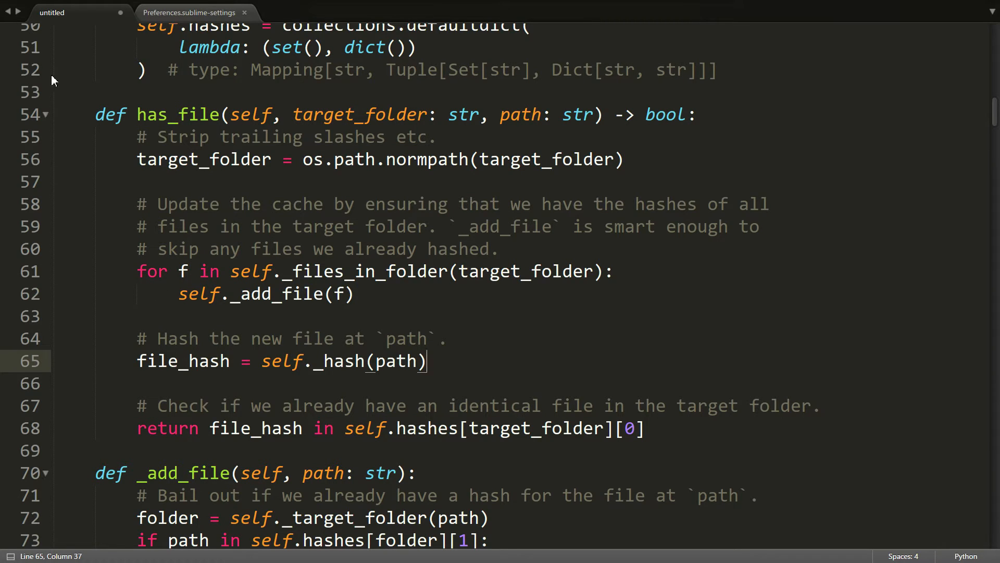
left_click(179, 294)
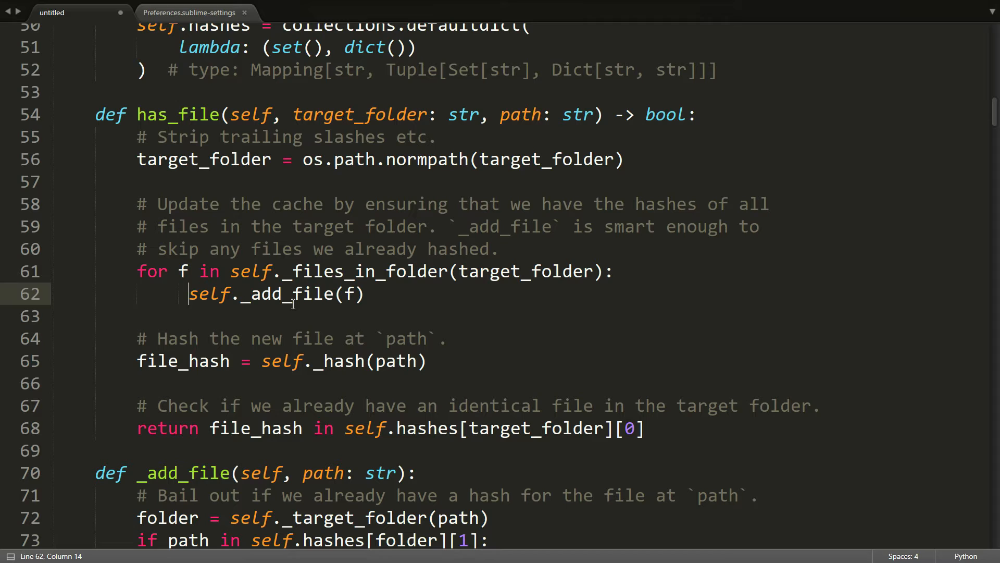
key("Left")
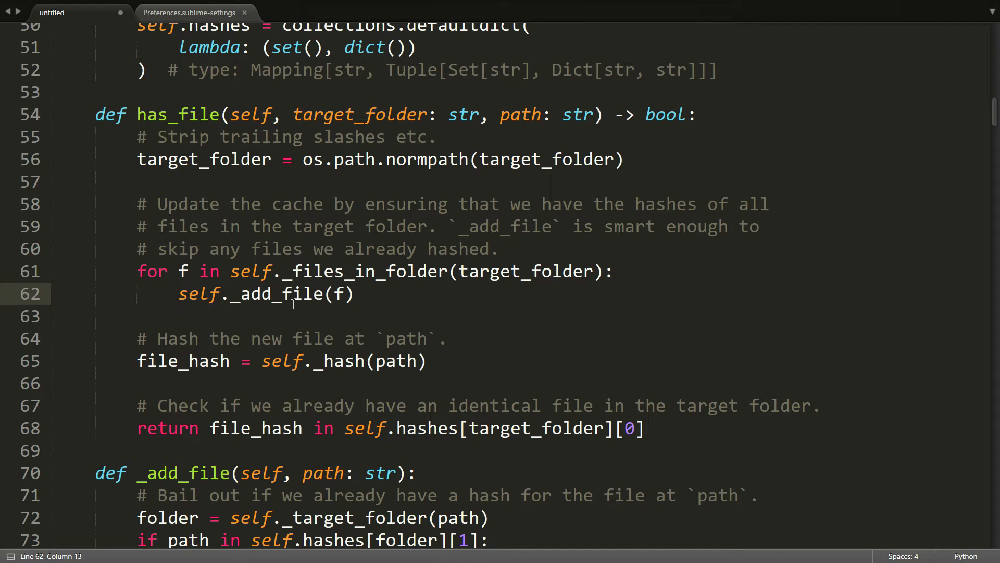
mouse_move(237, 127)
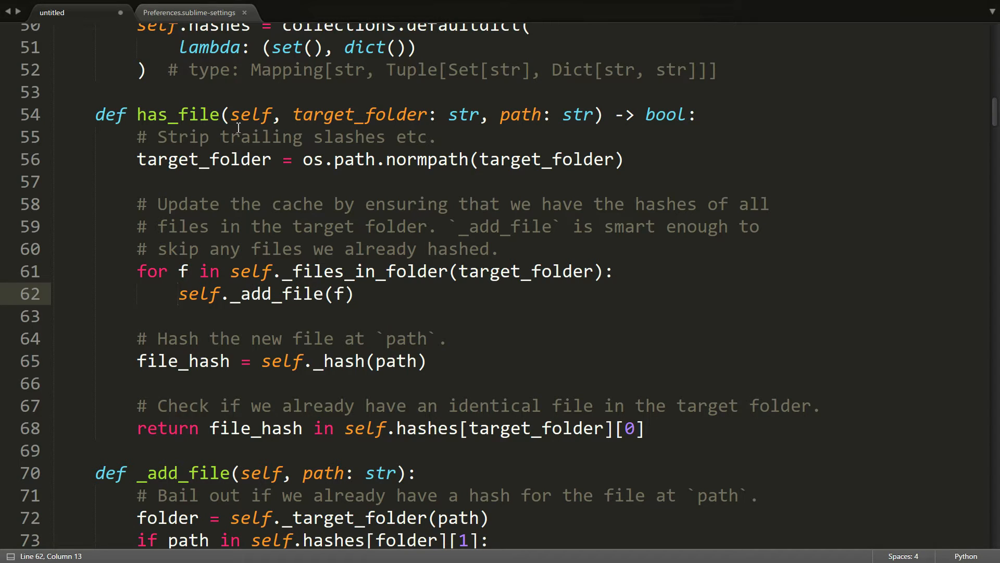
mouse_move(148, 129)
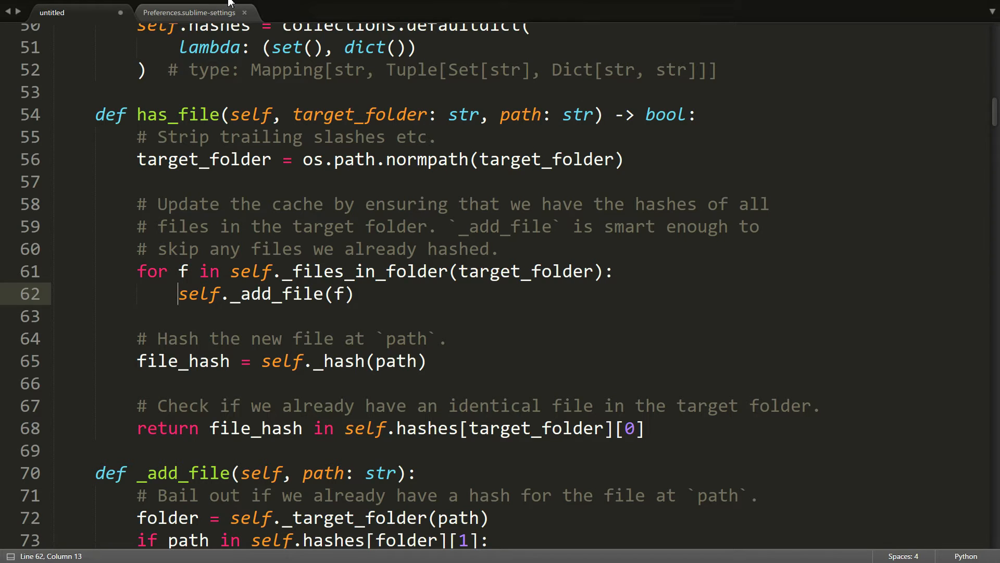
mouse_move(249, 40)
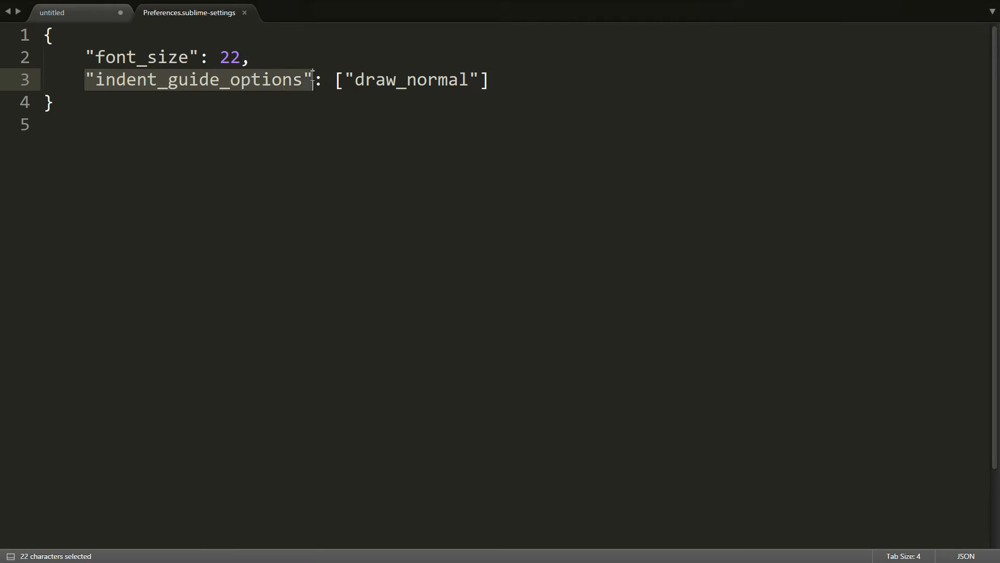
mouse_move(264, 87)
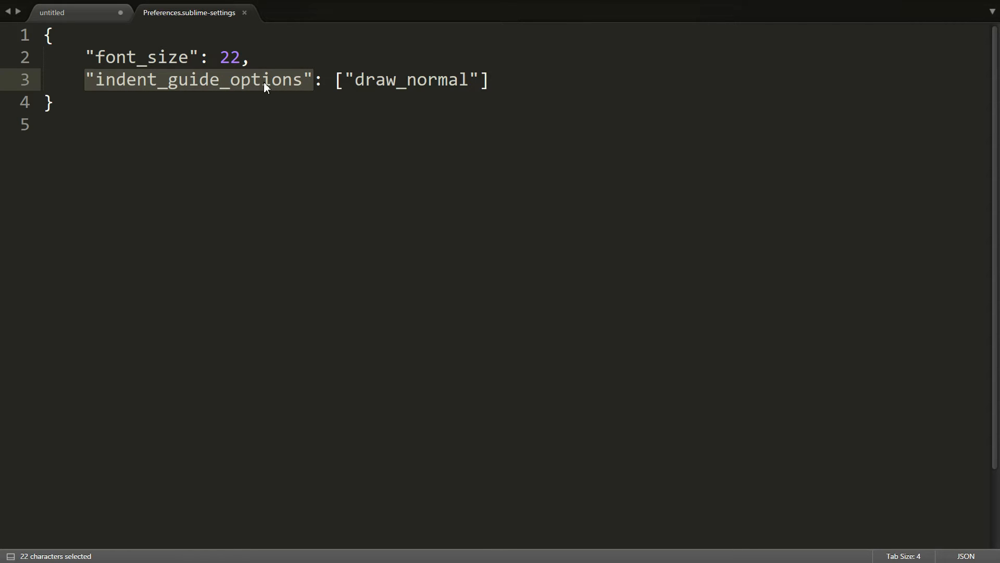
mouse_move(267, 80)
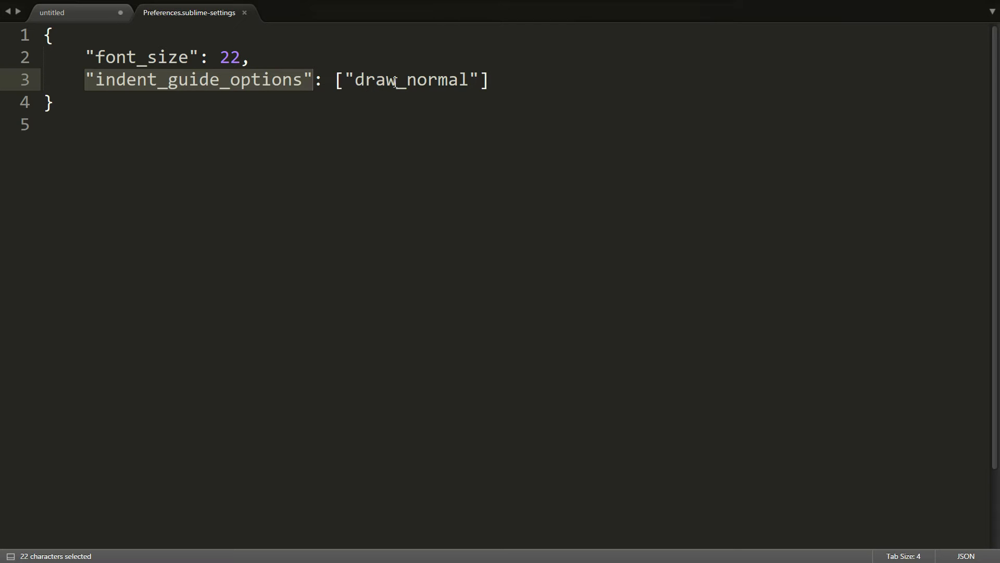
left_click(437, 80)
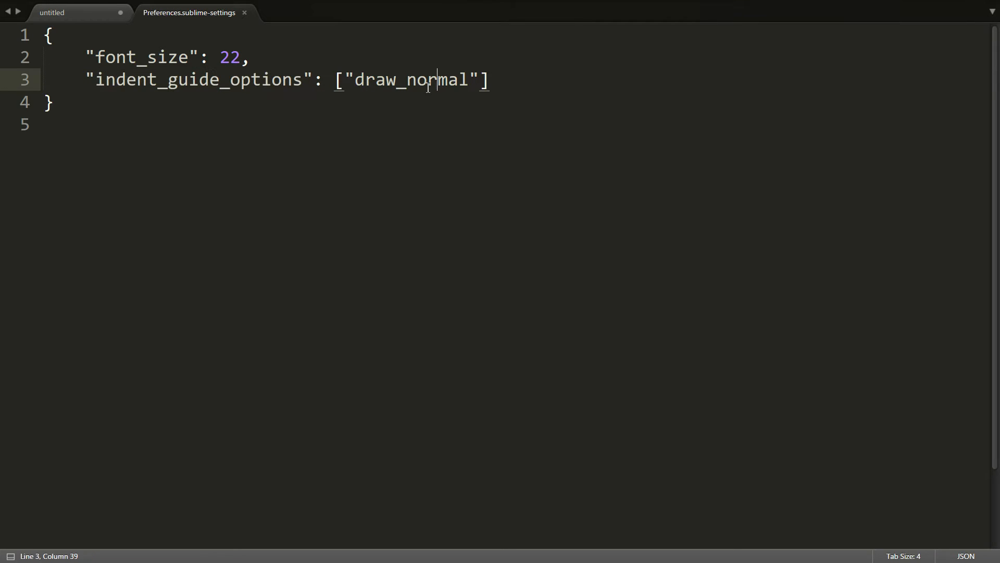
left_click(51, 13)
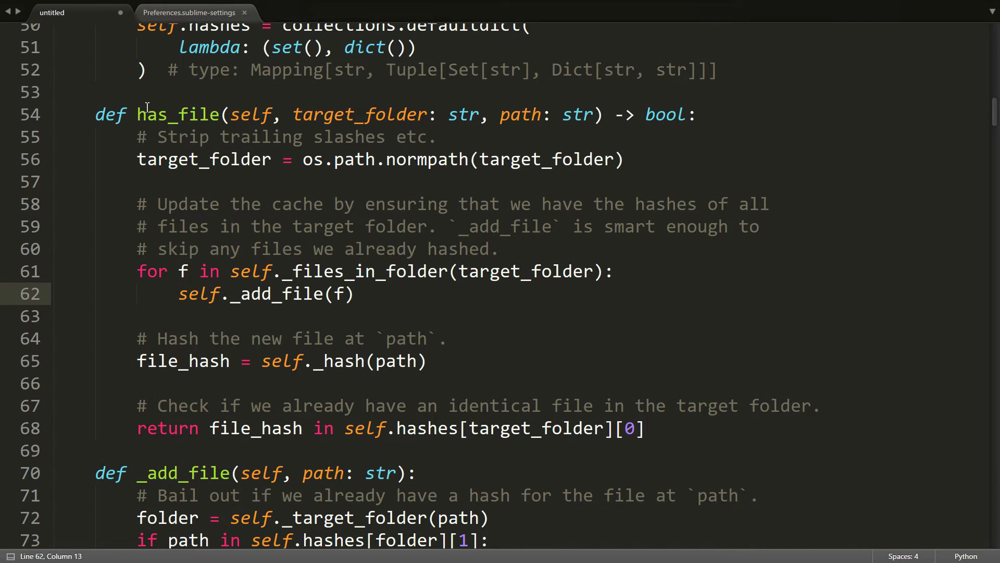
left_click(189, 13)
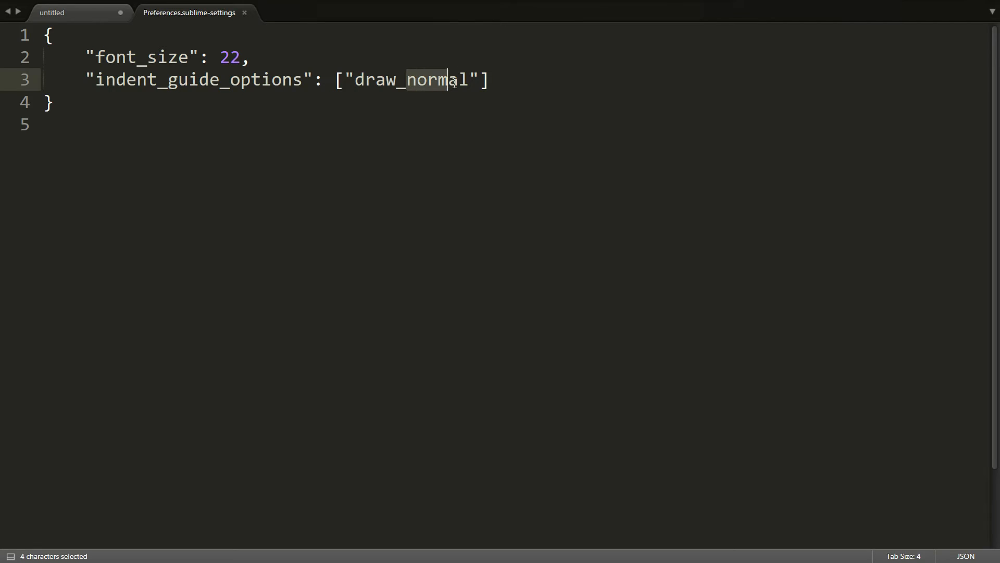
type("ac")
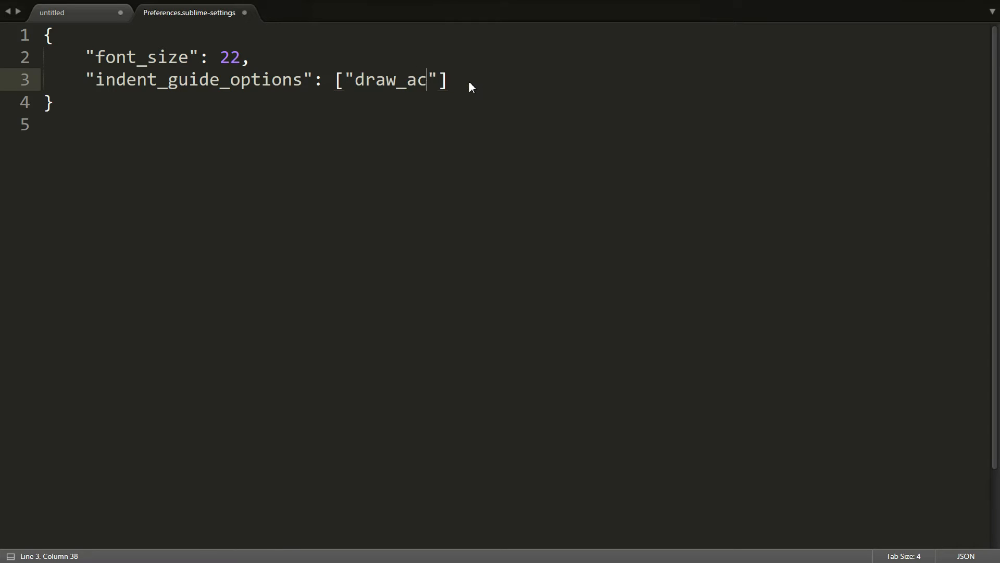
type("tive")
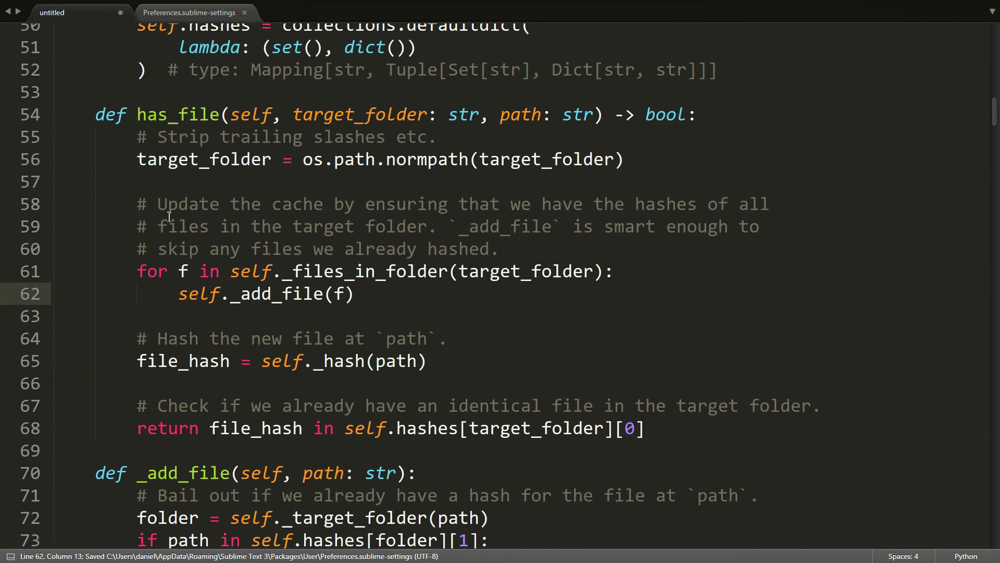
- Move into line 62 of the has_file loop so its indent guide shows as active
left_click(75, 450)
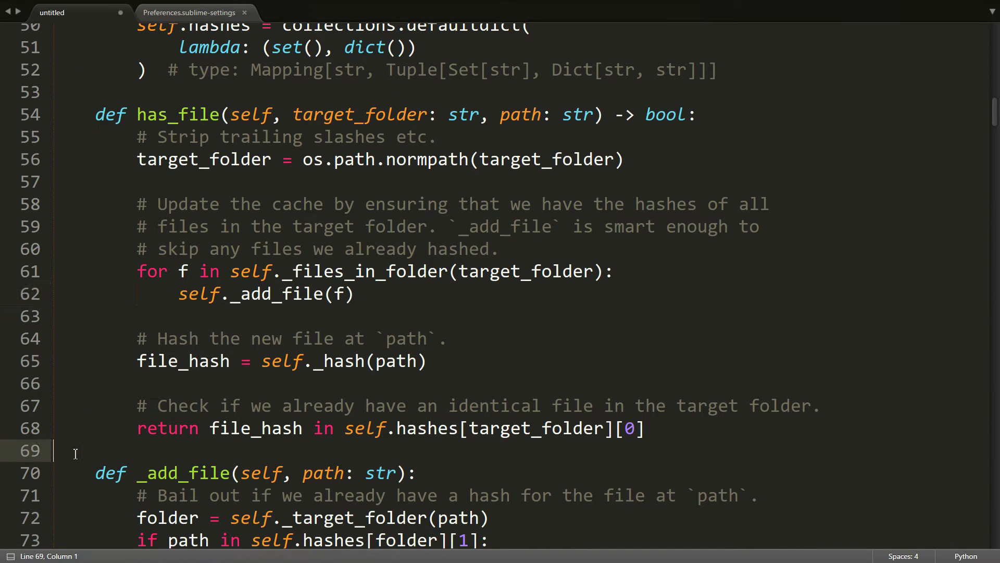
mouse_move(89, 241)
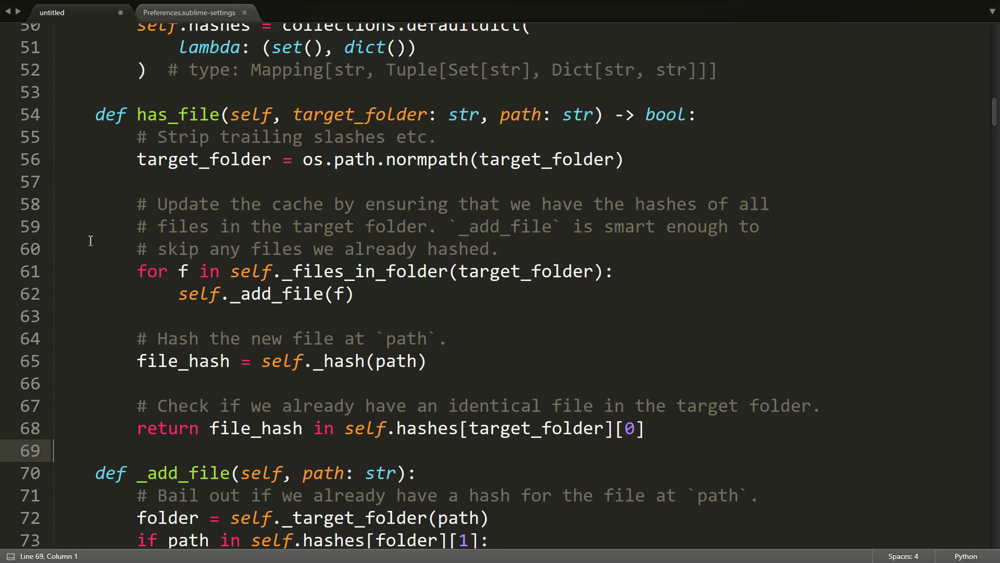
mouse_move(127, 335)
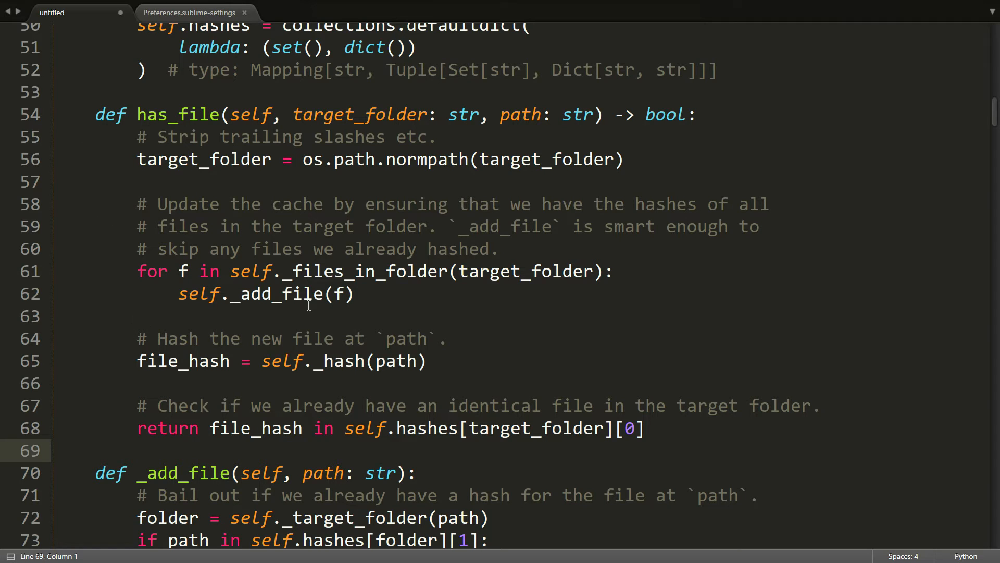
mouse_move(370, 300)
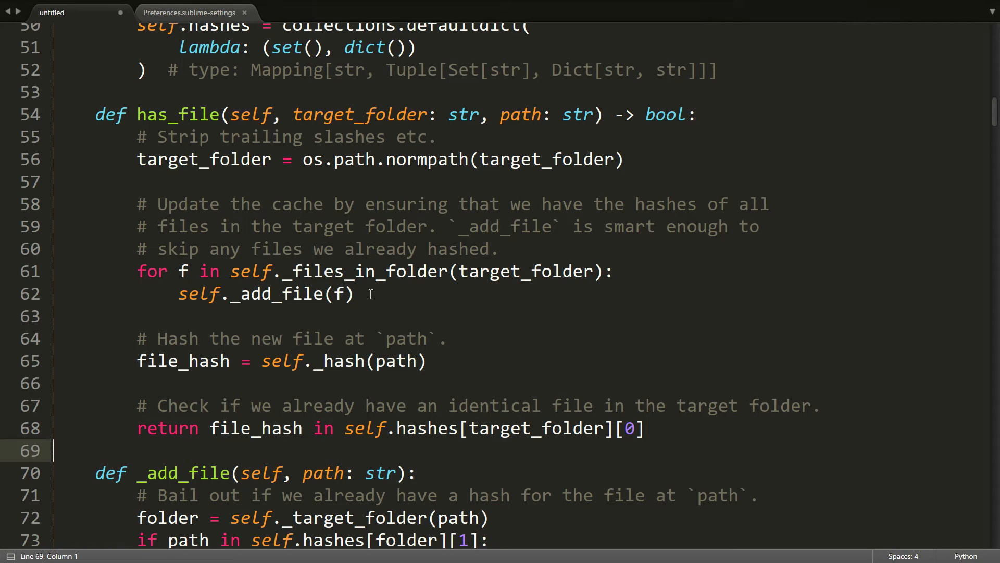
left_click(354, 293)
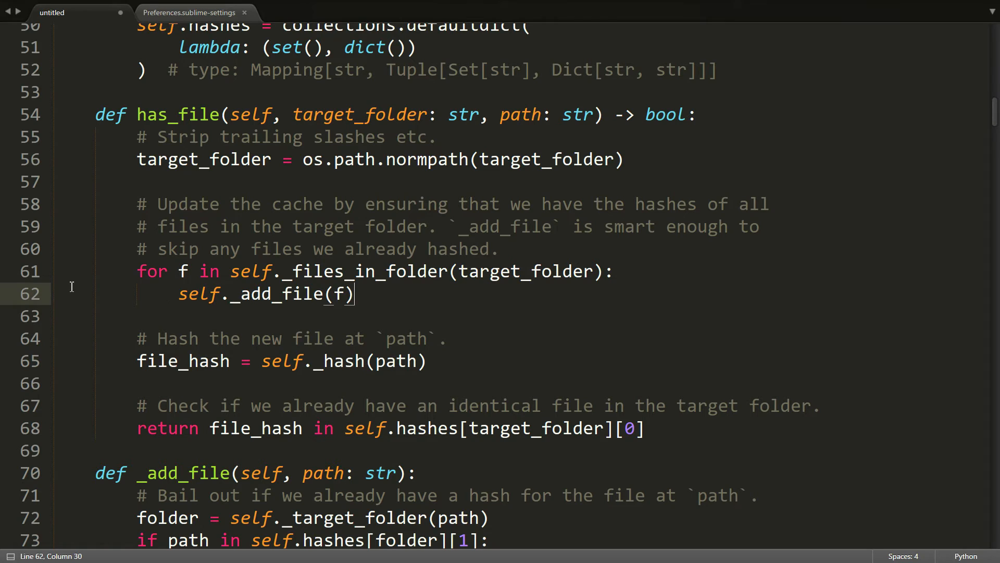
mouse_move(252, 310)
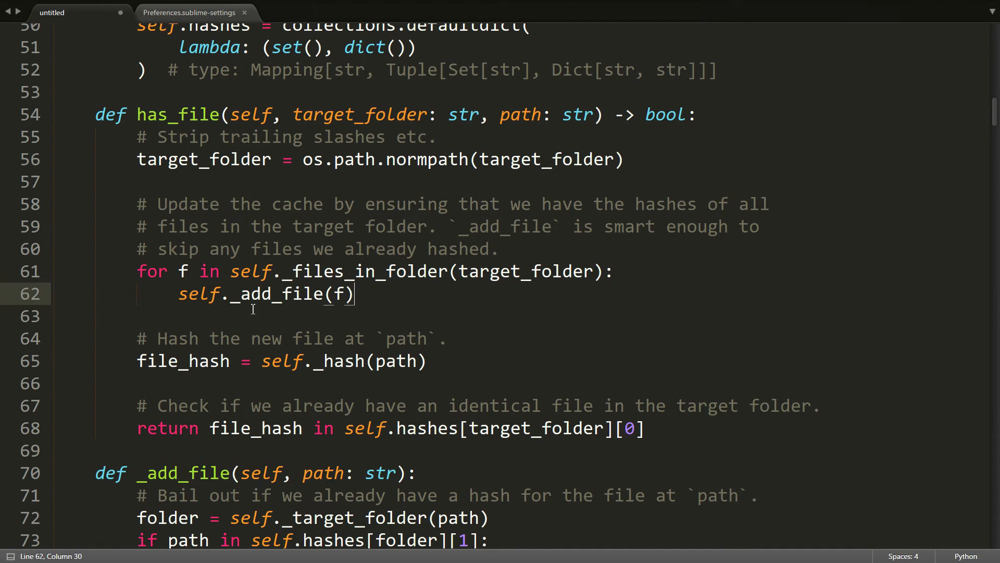
mouse_move(337, 300)
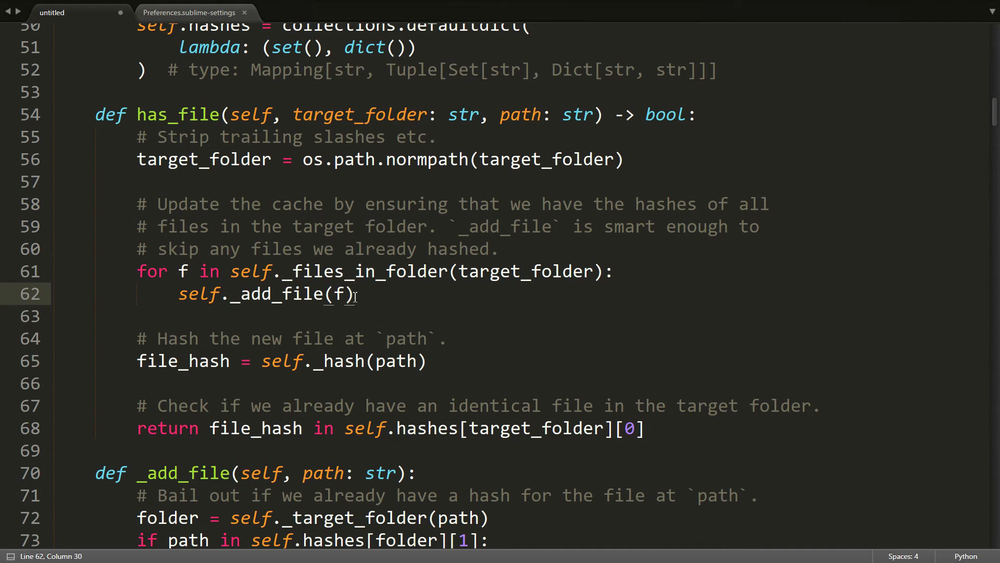
mouse_move(373, 295)
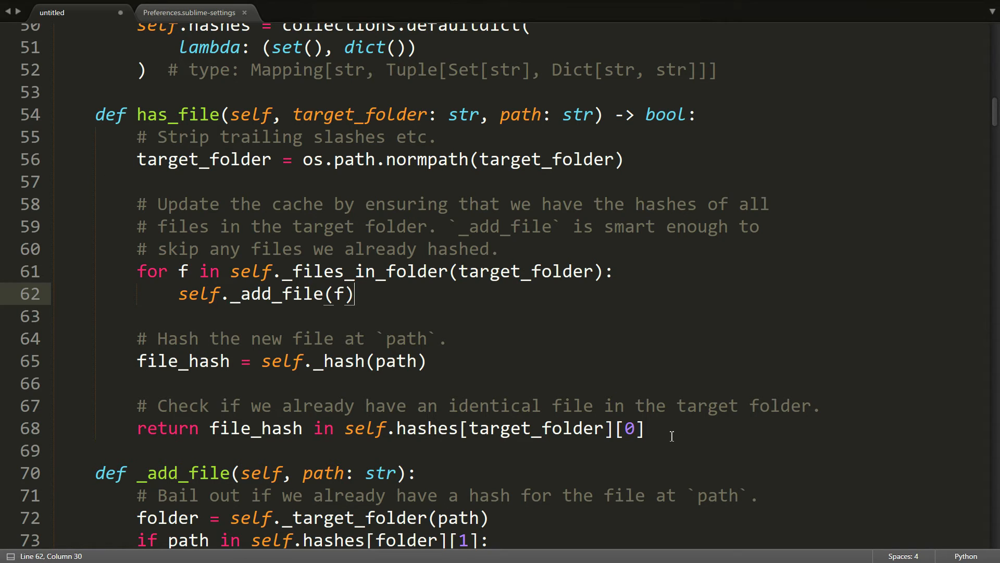
mouse_move(54, 193)
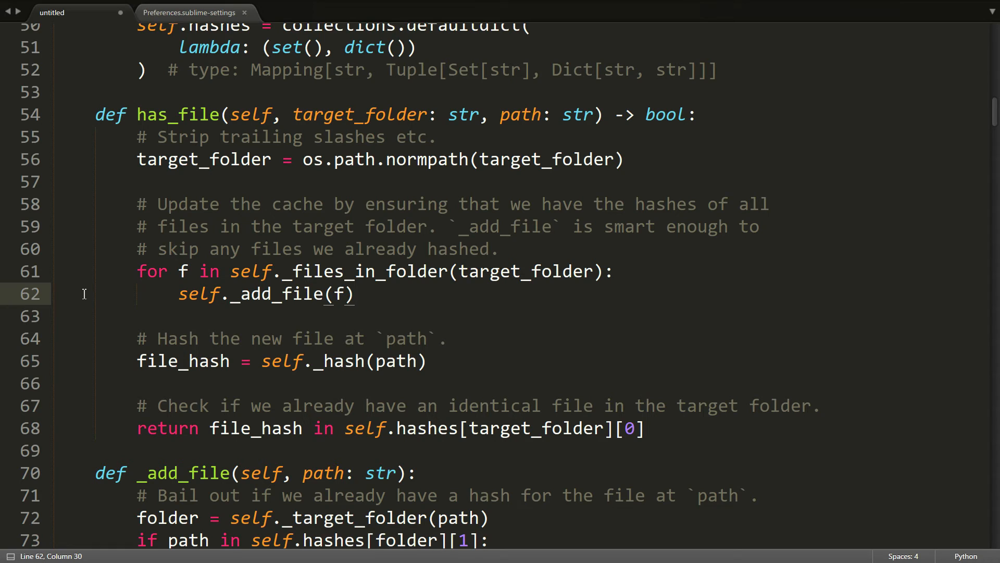
mouse_move(688, 437)
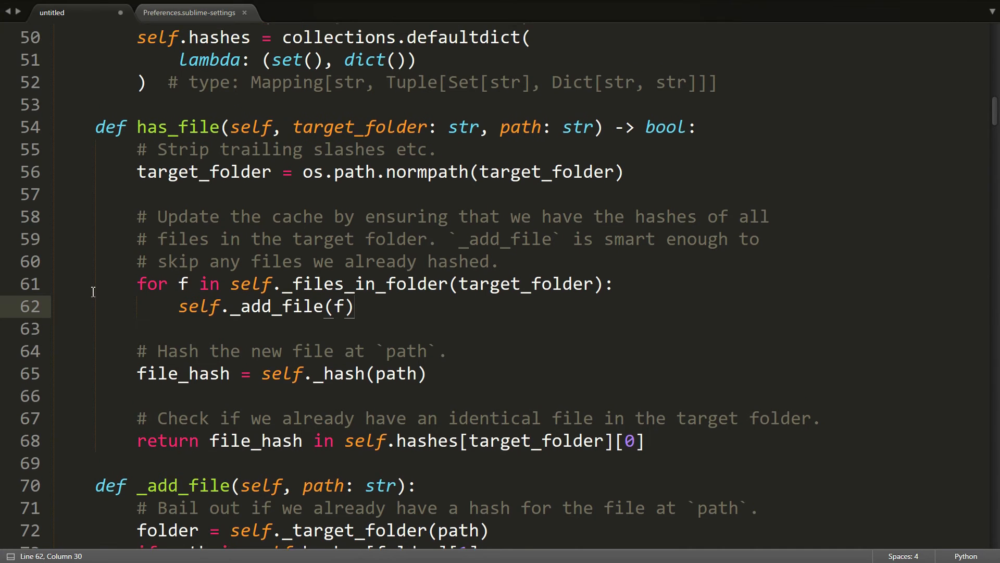
- Scroll through the Python file's has_file, _add_file, _hash and _target_folder methods
scroll("up", 3)
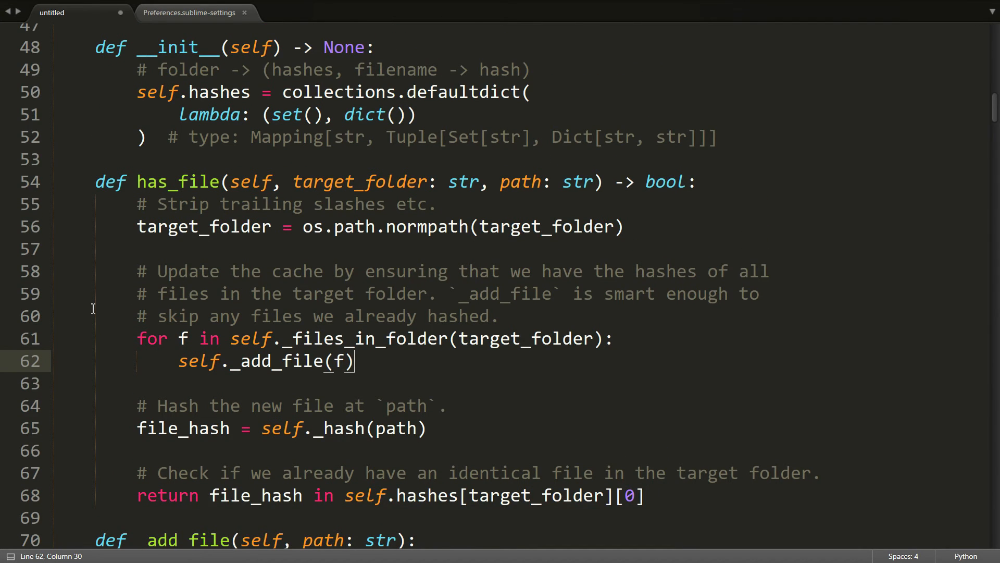
scroll("up", 3)
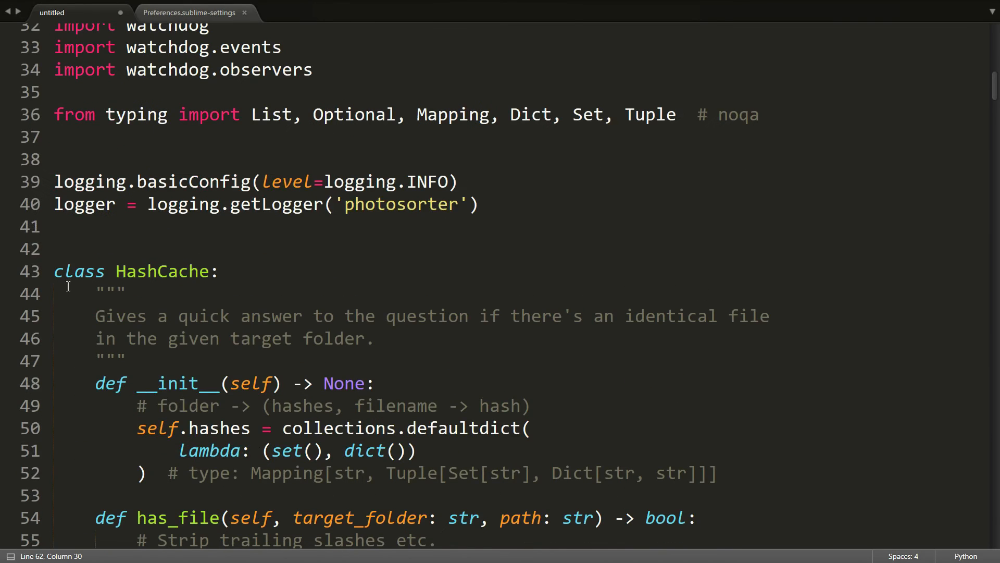
scroll("down", 3)
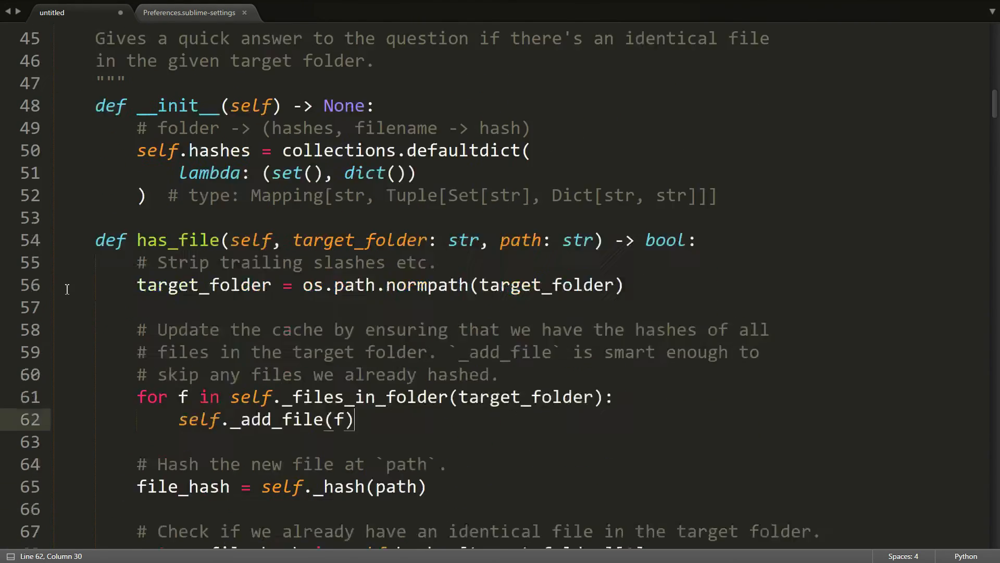
scroll("down", 3)
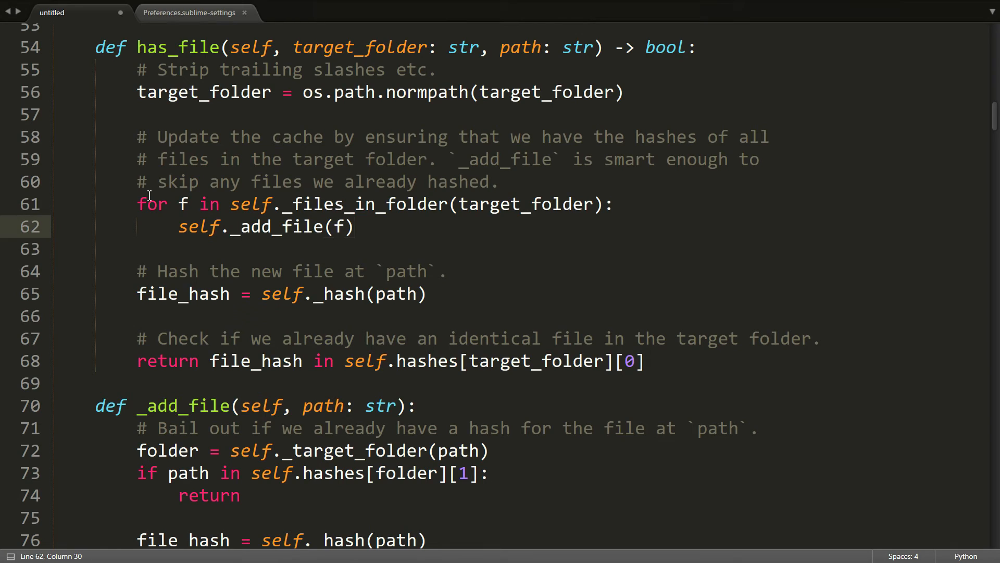
mouse_move(153, 229)
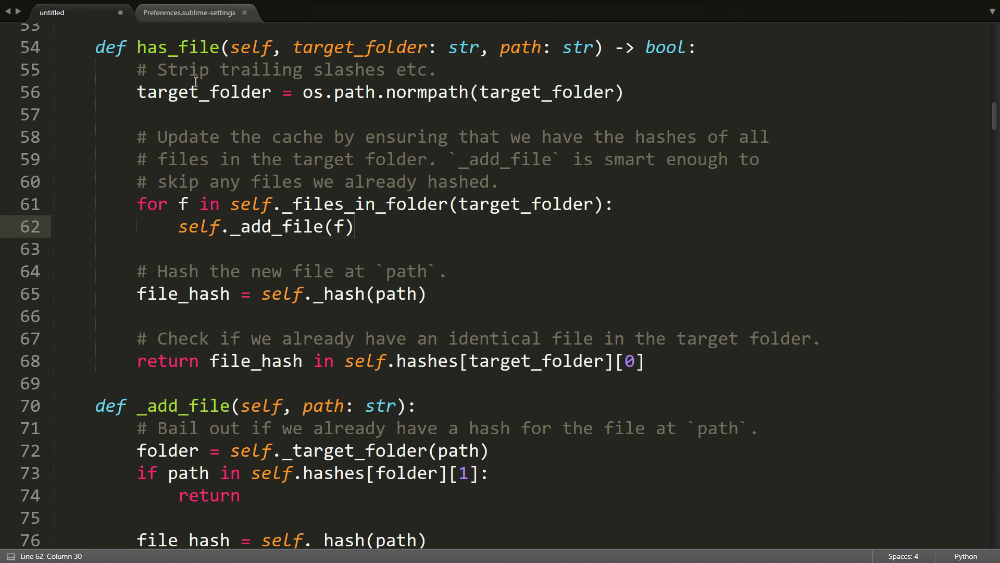
scroll("down", 3)
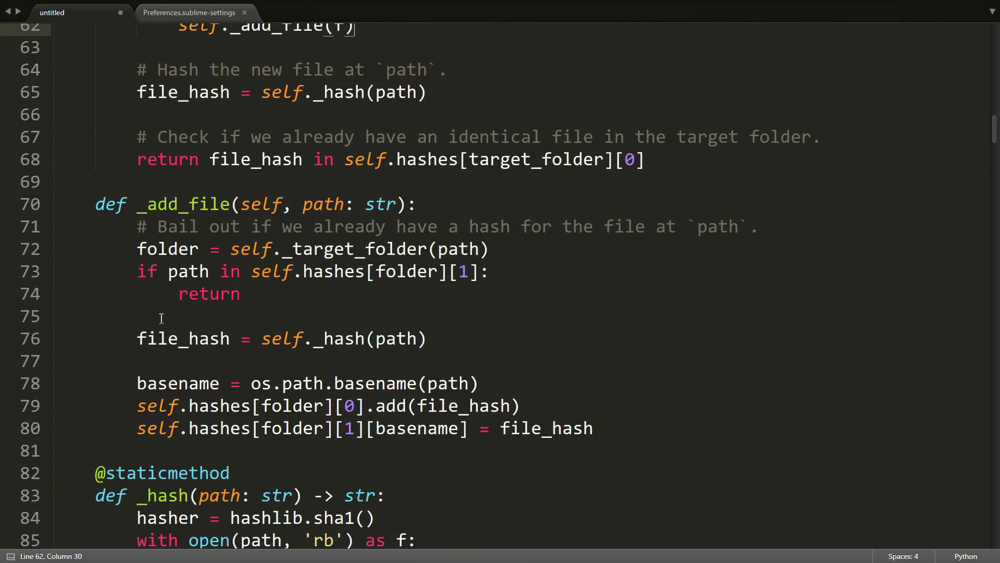
scroll("down", 3)
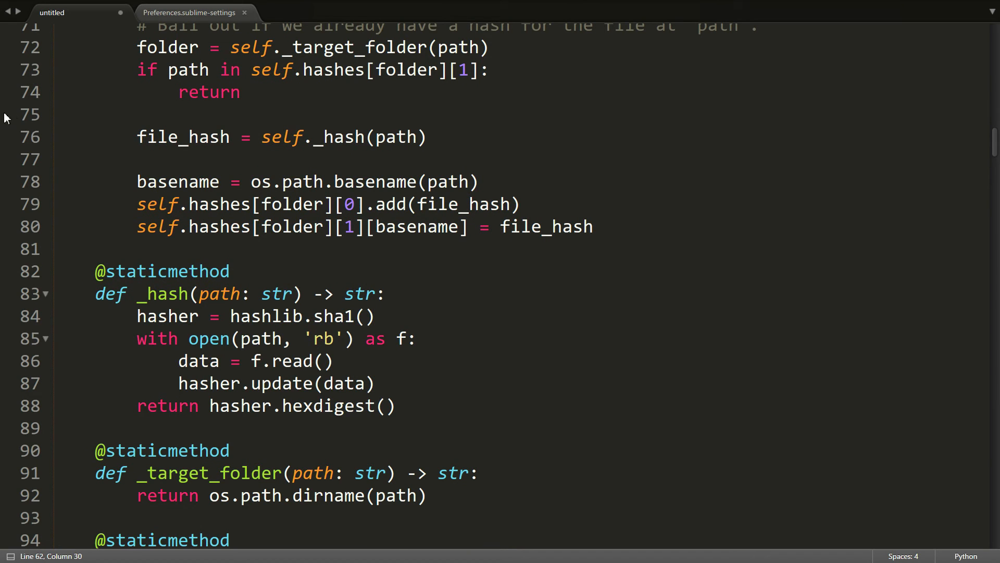
mouse_move(218, 375)
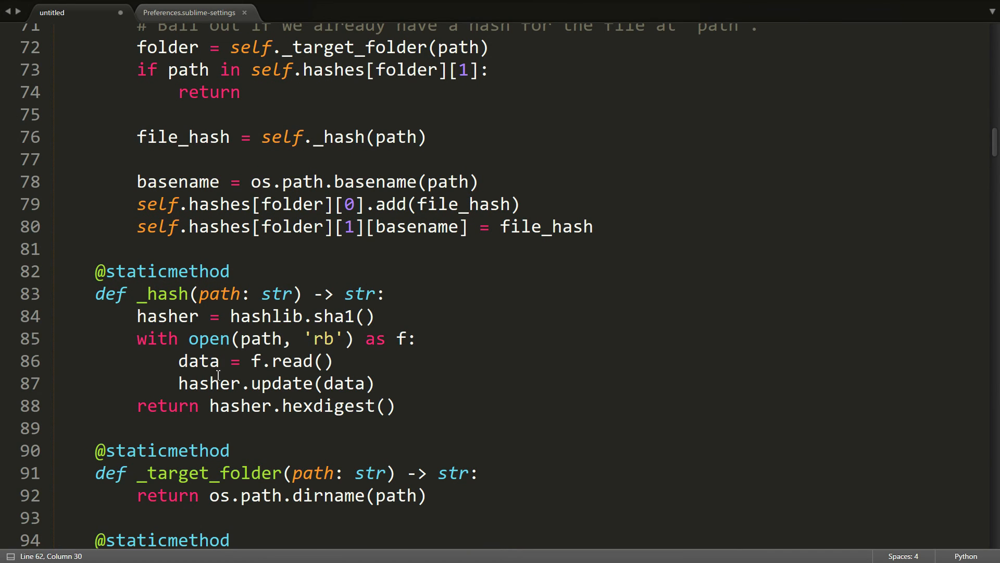
scroll("up", 3)
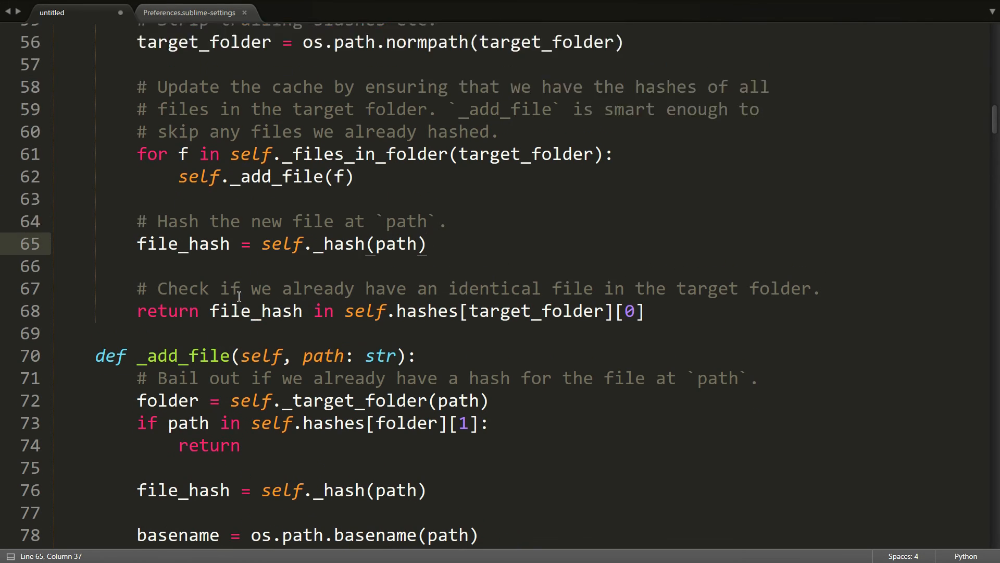
scroll("up", 3)
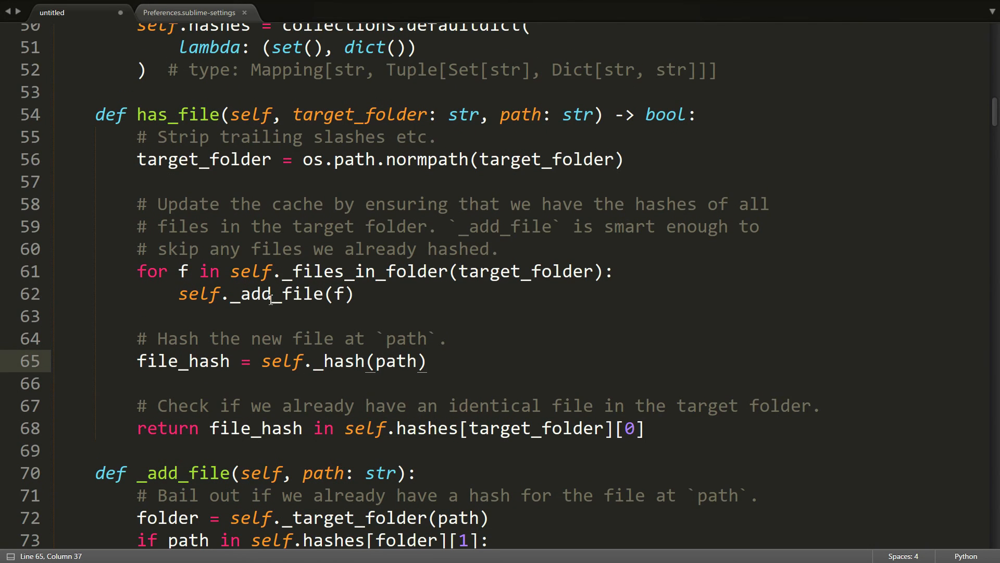
mouse_move(376, 292)
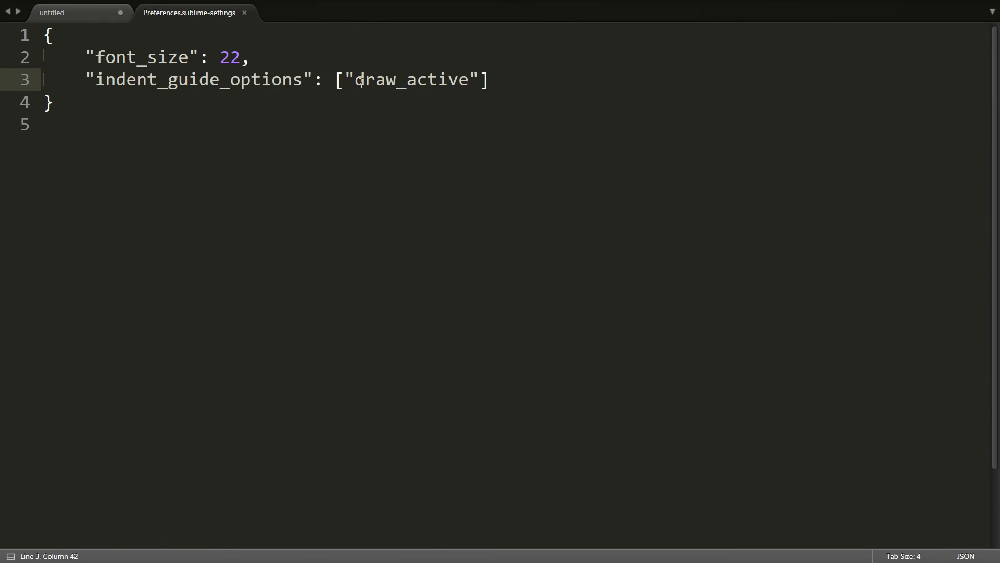
- Add "draw_normal" alongside "draw_active" in indent_guide_options and return to the Python code
type("\"\"")
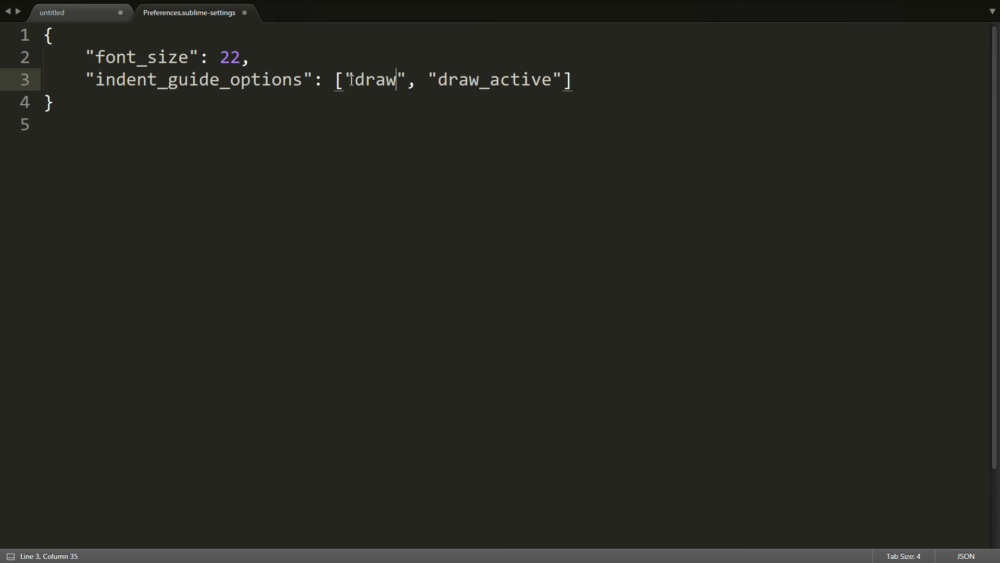
type("_normal")
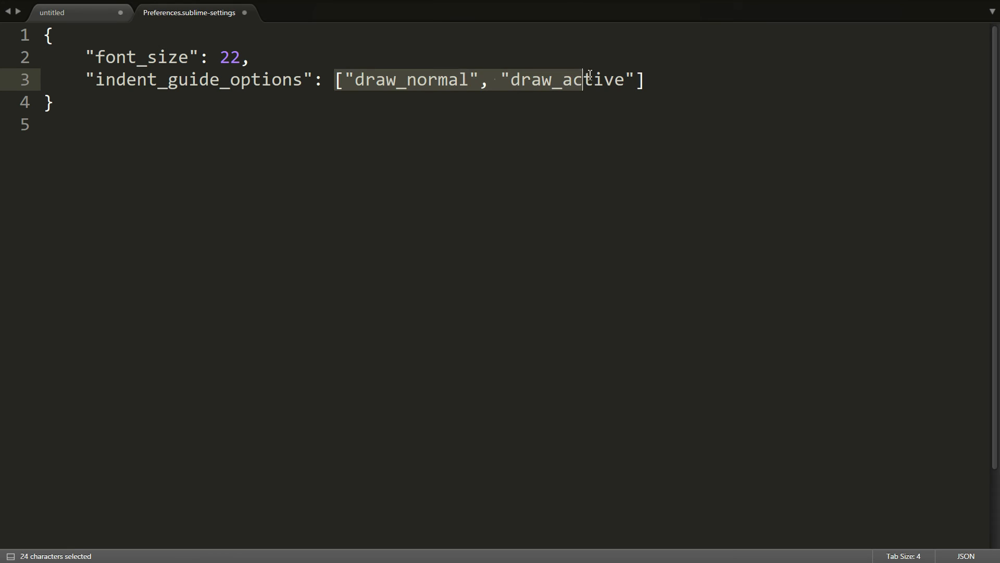
left_click(76, 13)
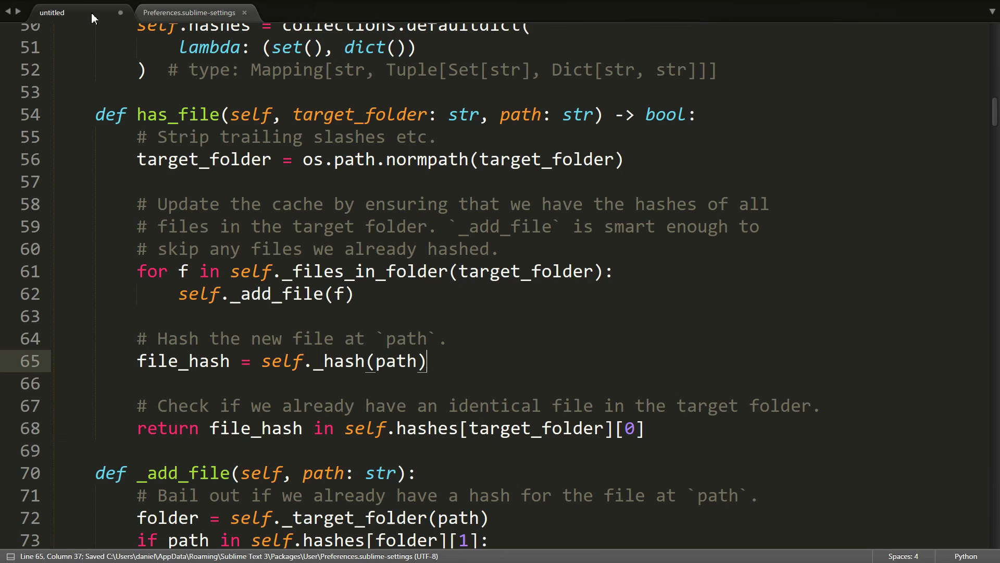
scroll("down", 3)
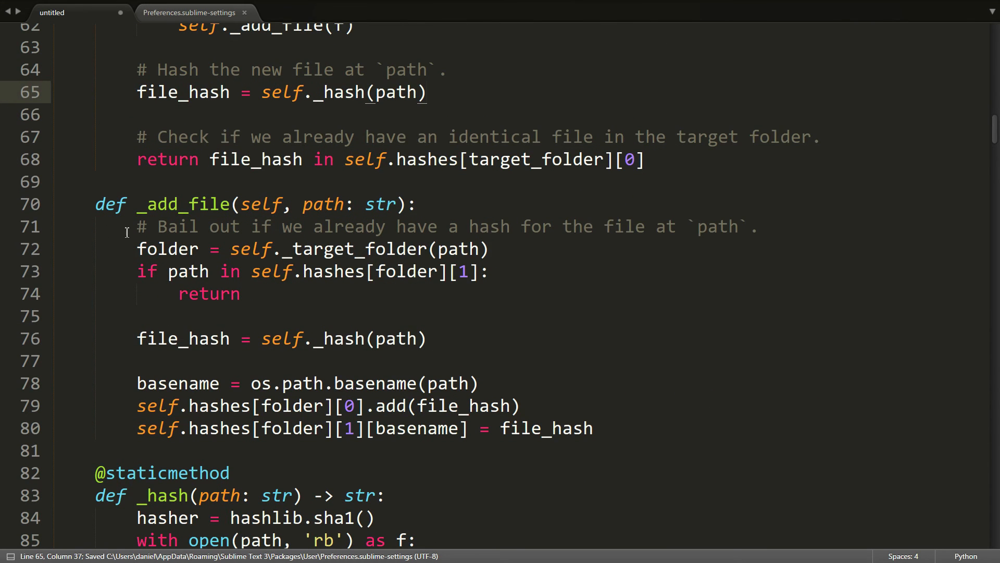
mouse_move(99, 394)
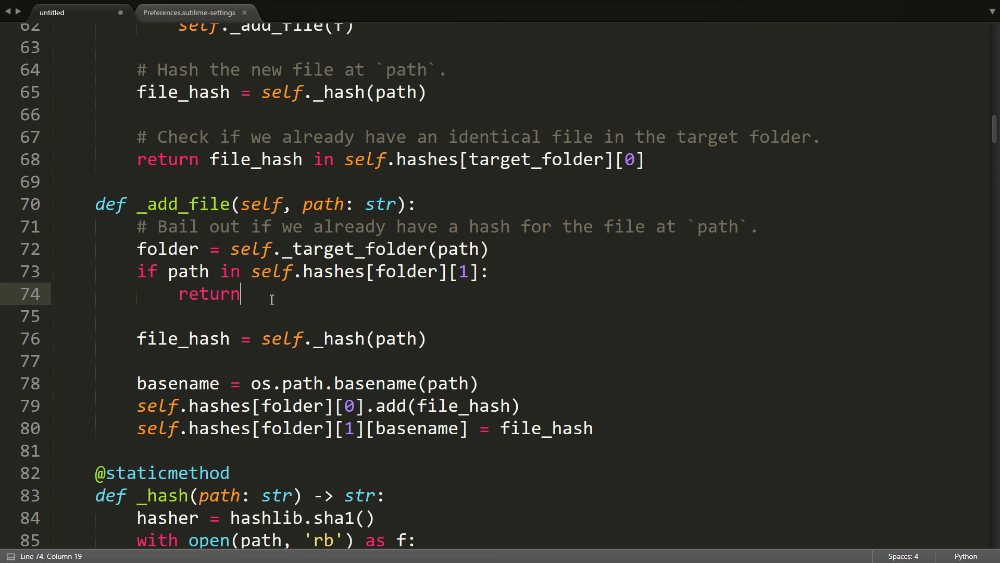
scroll("down", 3)
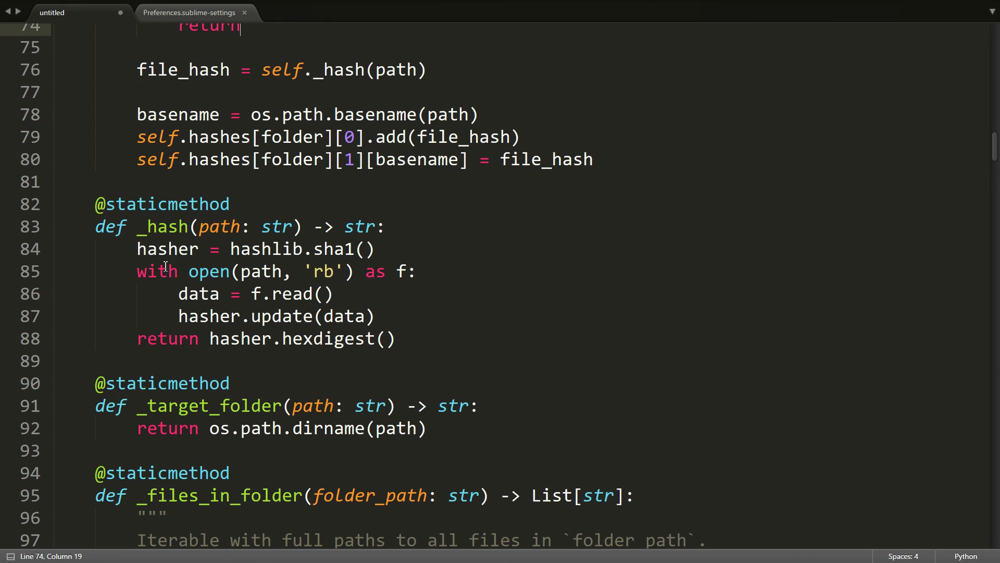
mouse_move(162, 328)
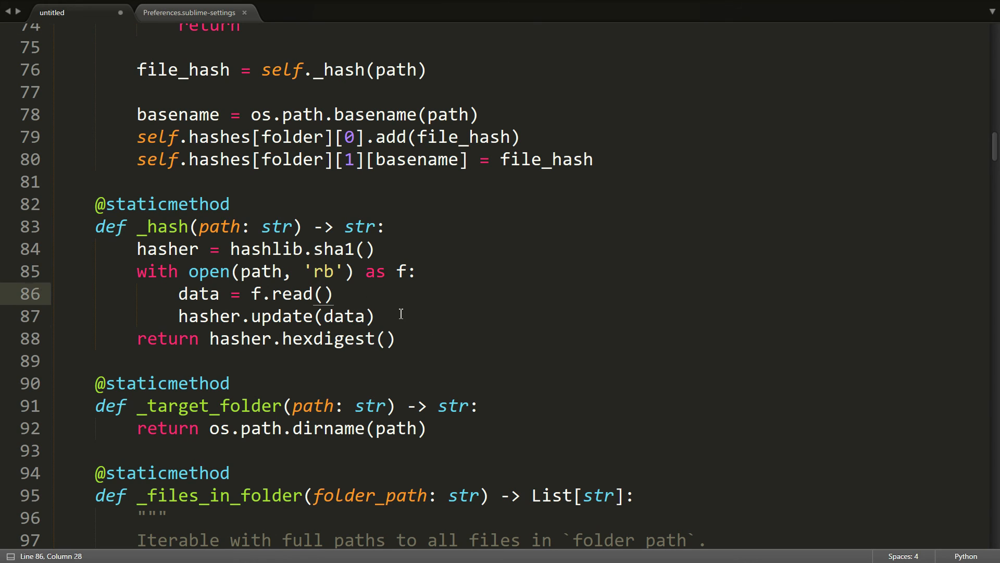
scroll("down", 3)
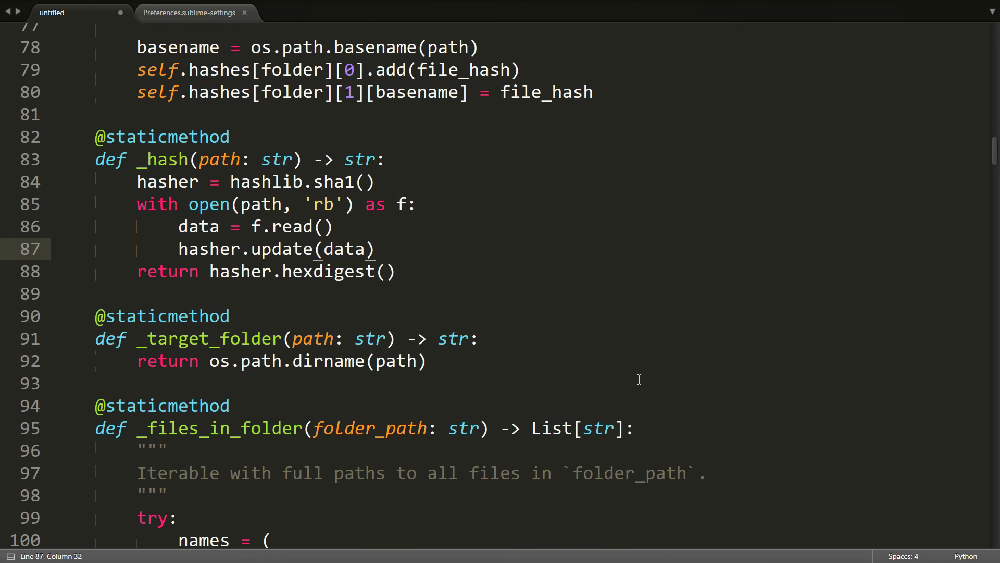
mouse_move(455, 365)
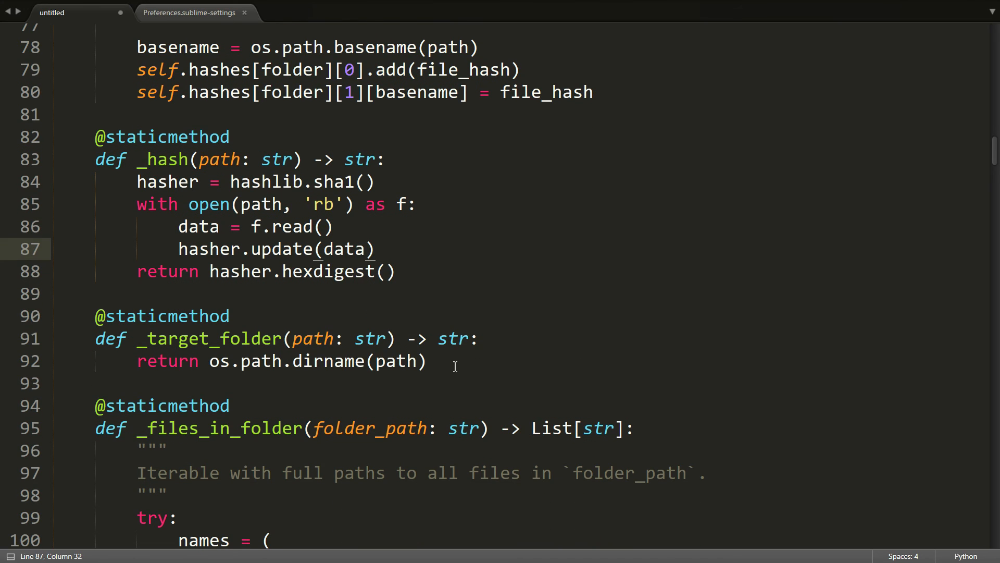
mouse_move(343, 262)
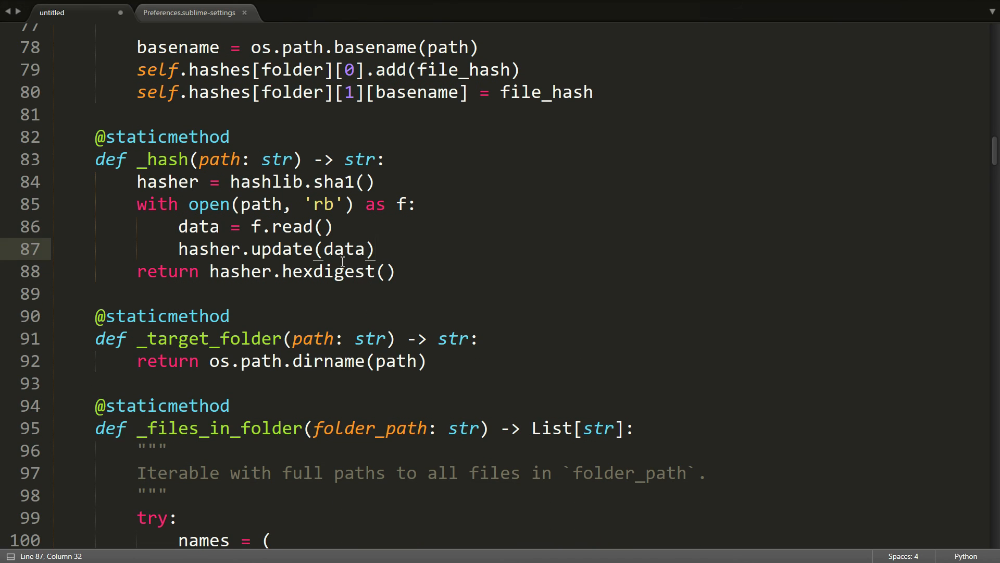